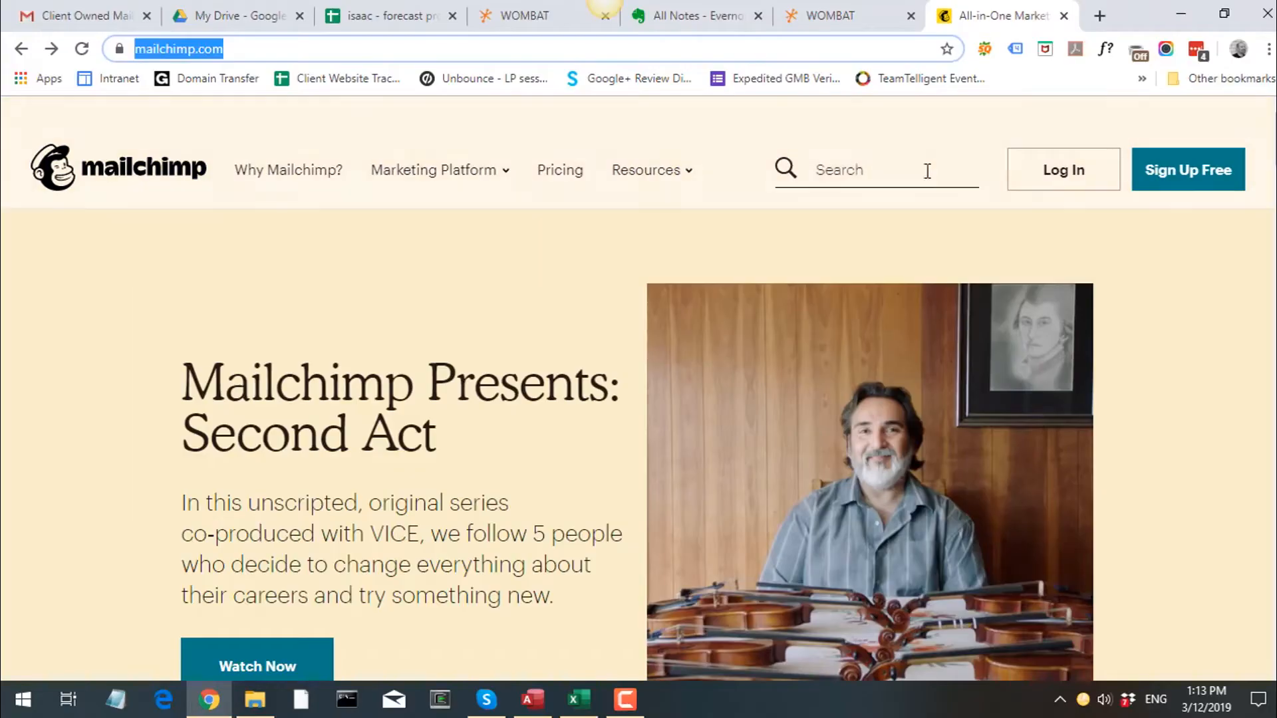
- Begin logging in and request a verification code by email
click(1063, 169)
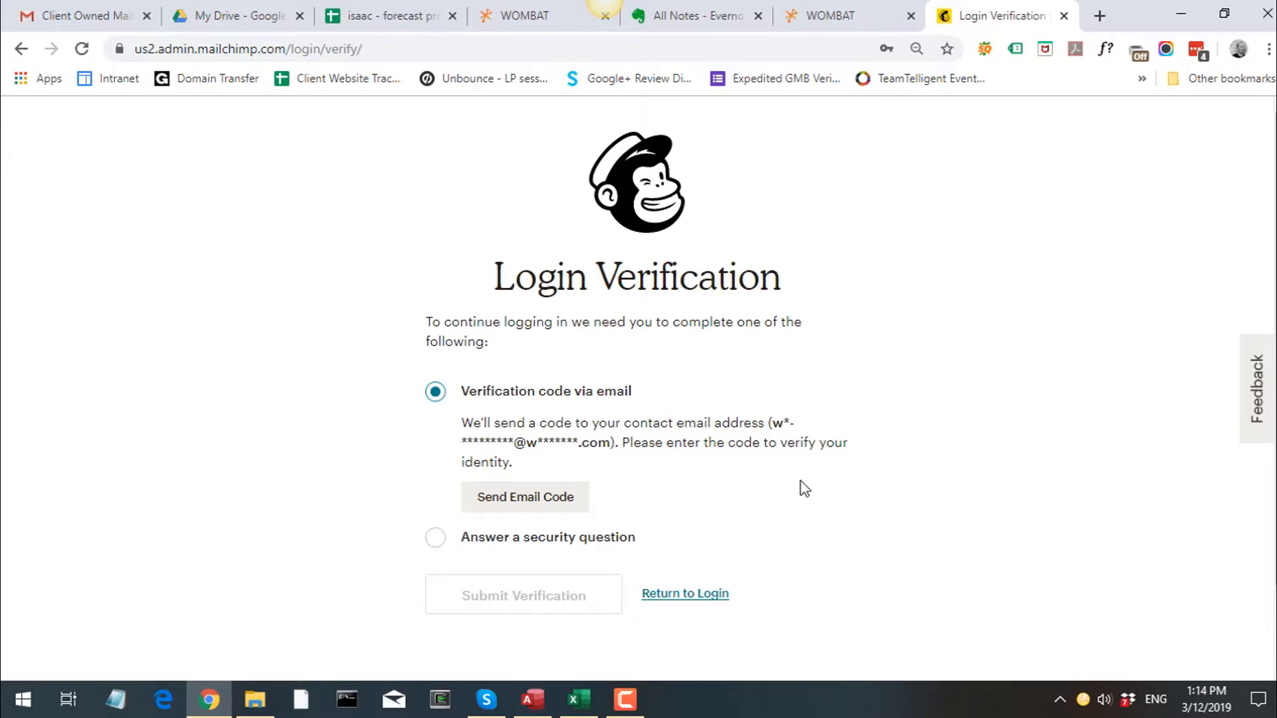
mouse_move(640, 489)
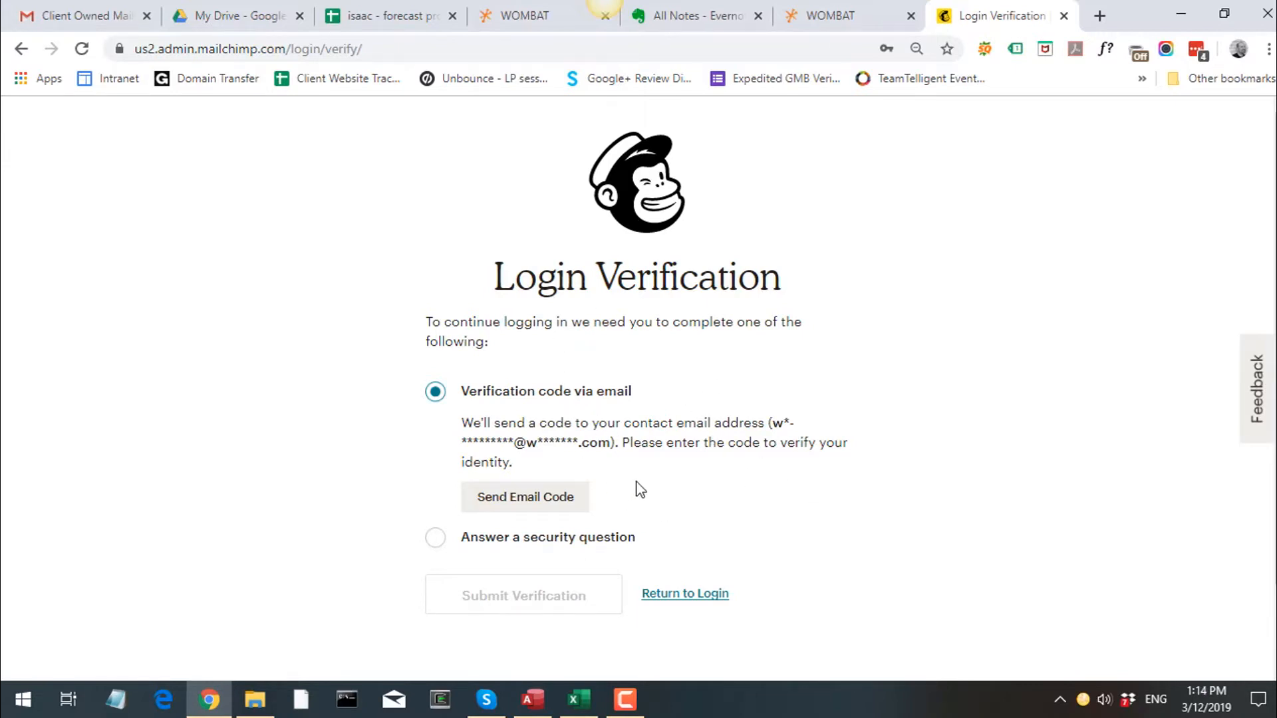
click(524, 496)
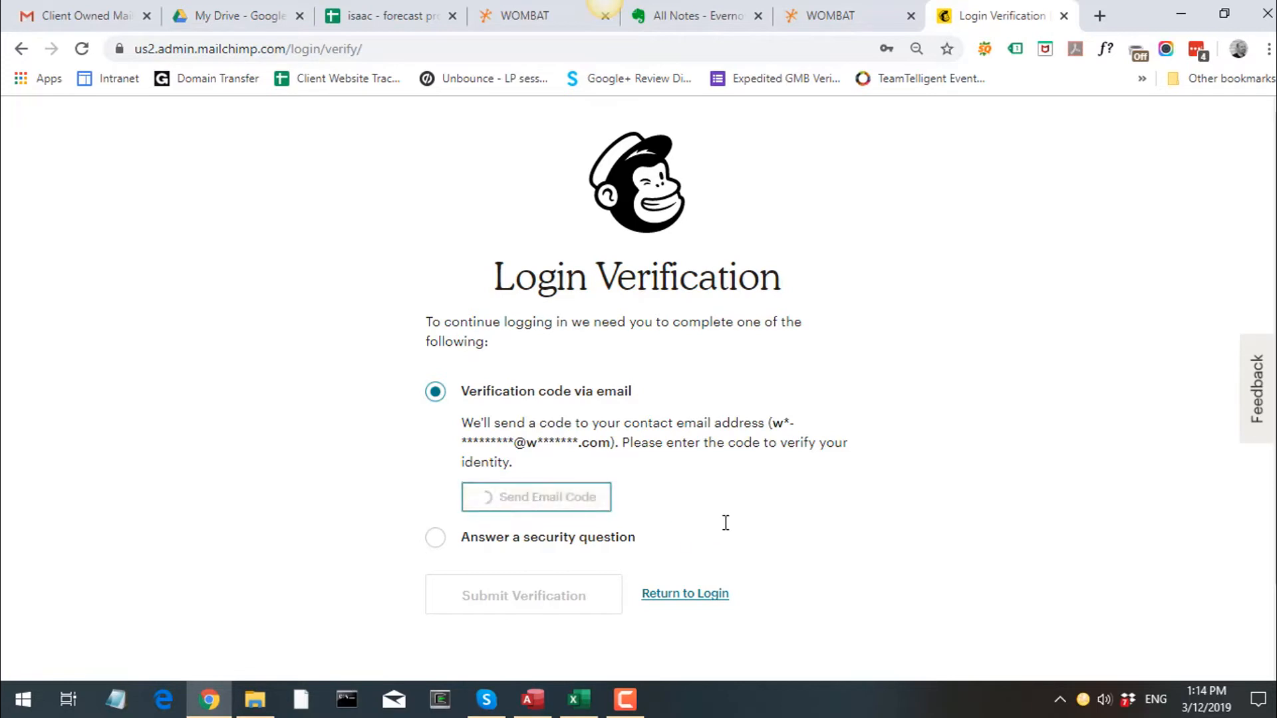
click(536, 496)
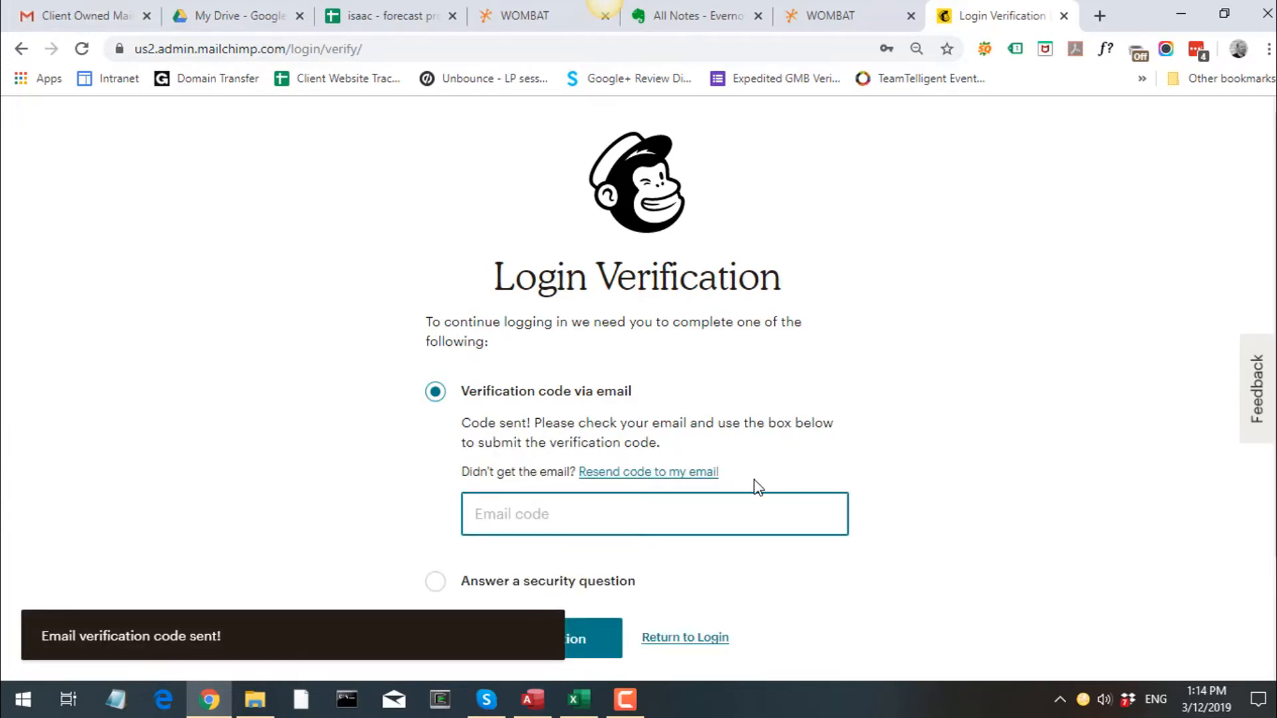
- Copy the verification code from Gmail and submit it to complete login
click(77, 16)
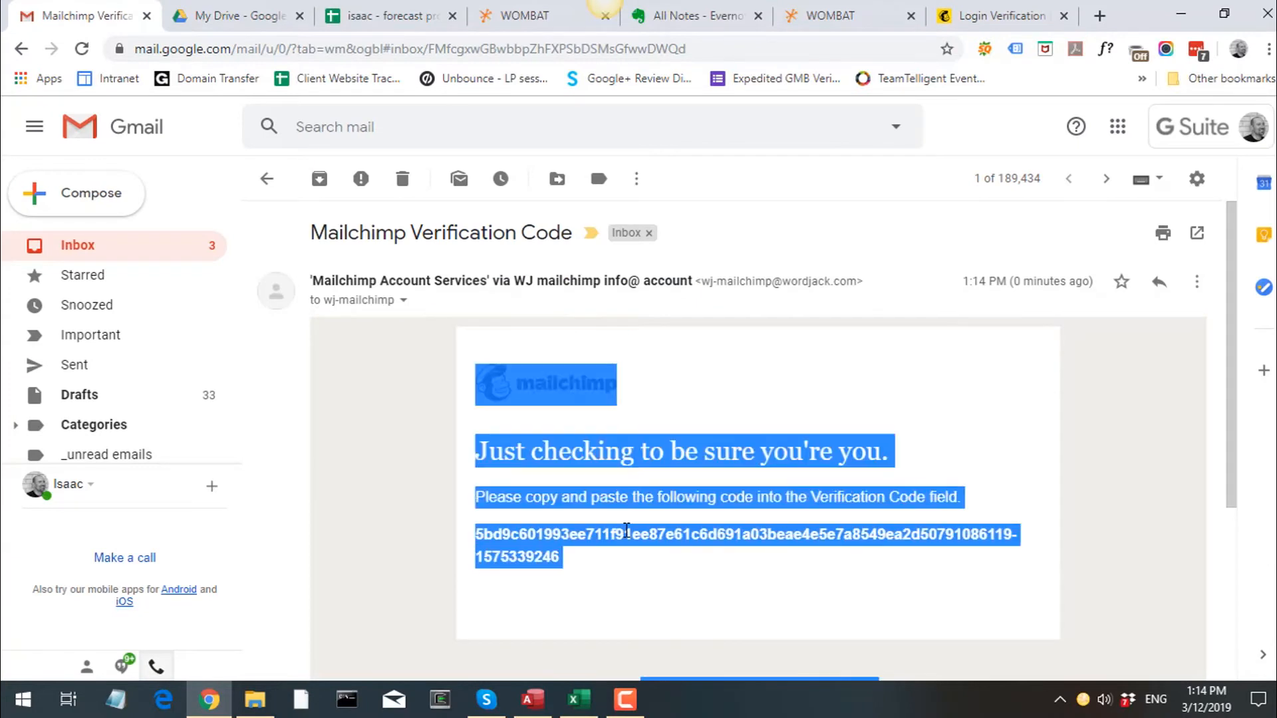
click(717, 537)
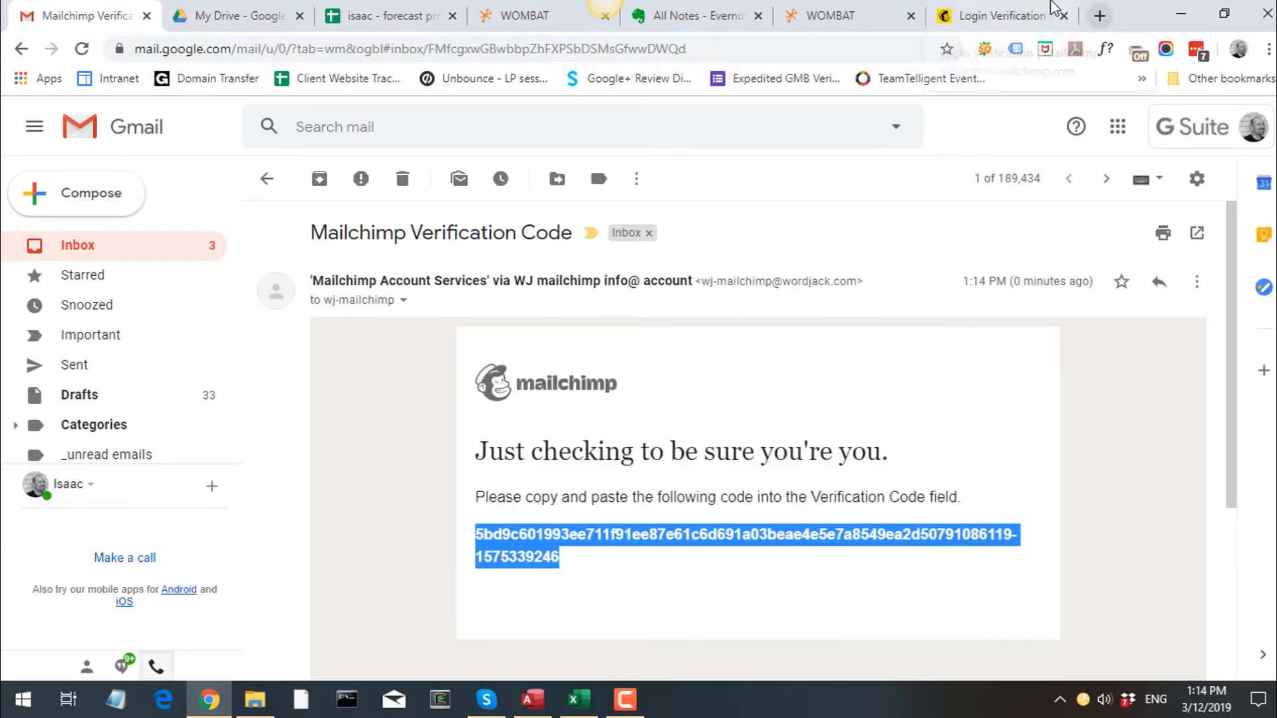
click(1000, 16)
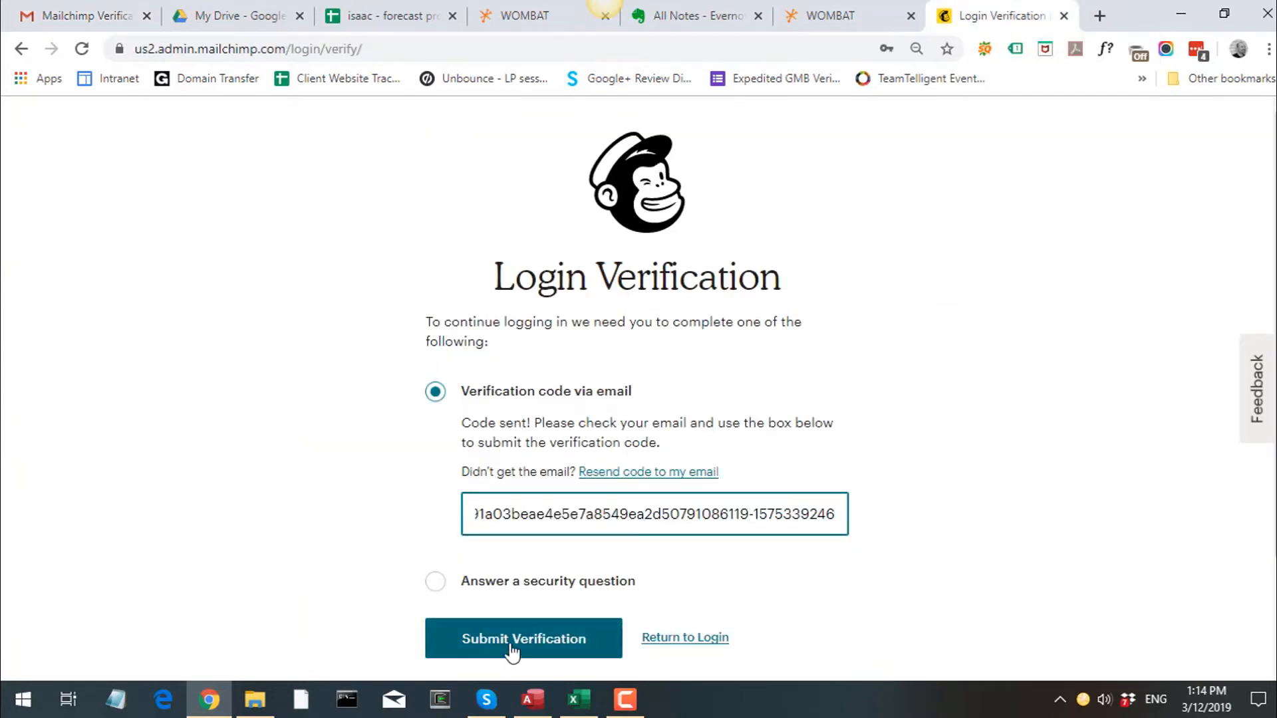
click(524, 638)
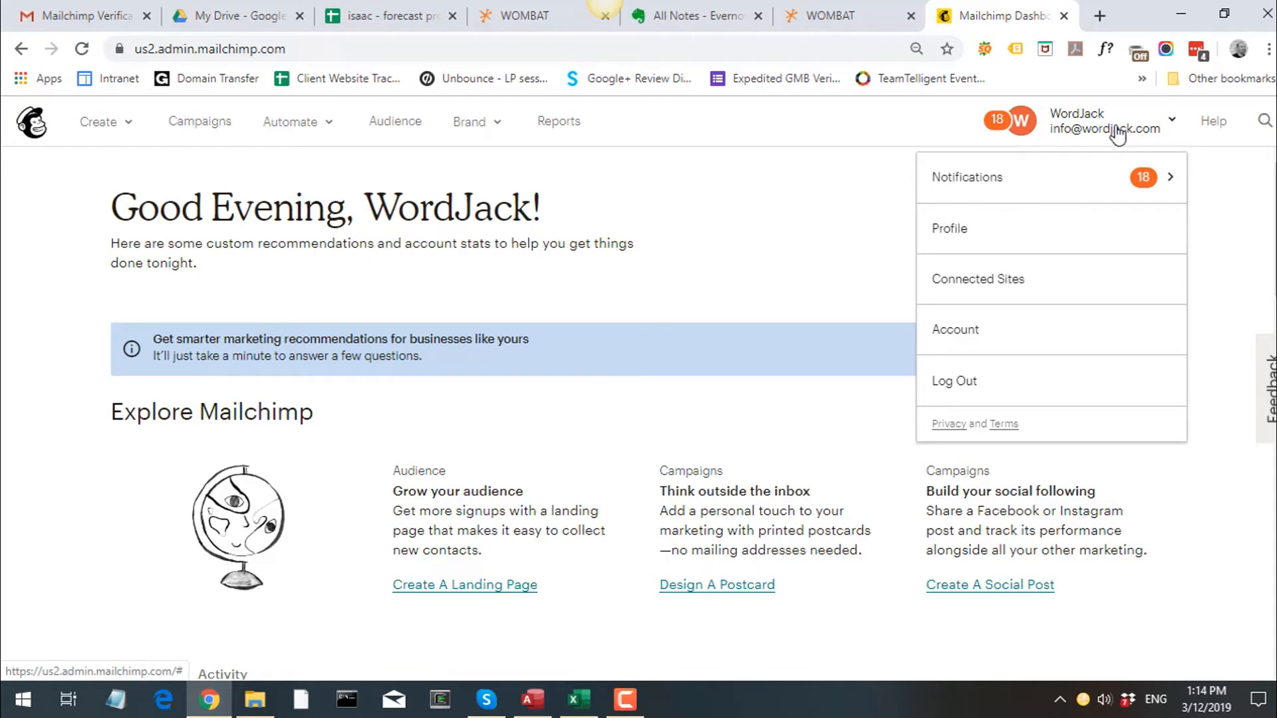
- Reach the Users page via Account > Settings, listing the three existing users
click(955, 328)
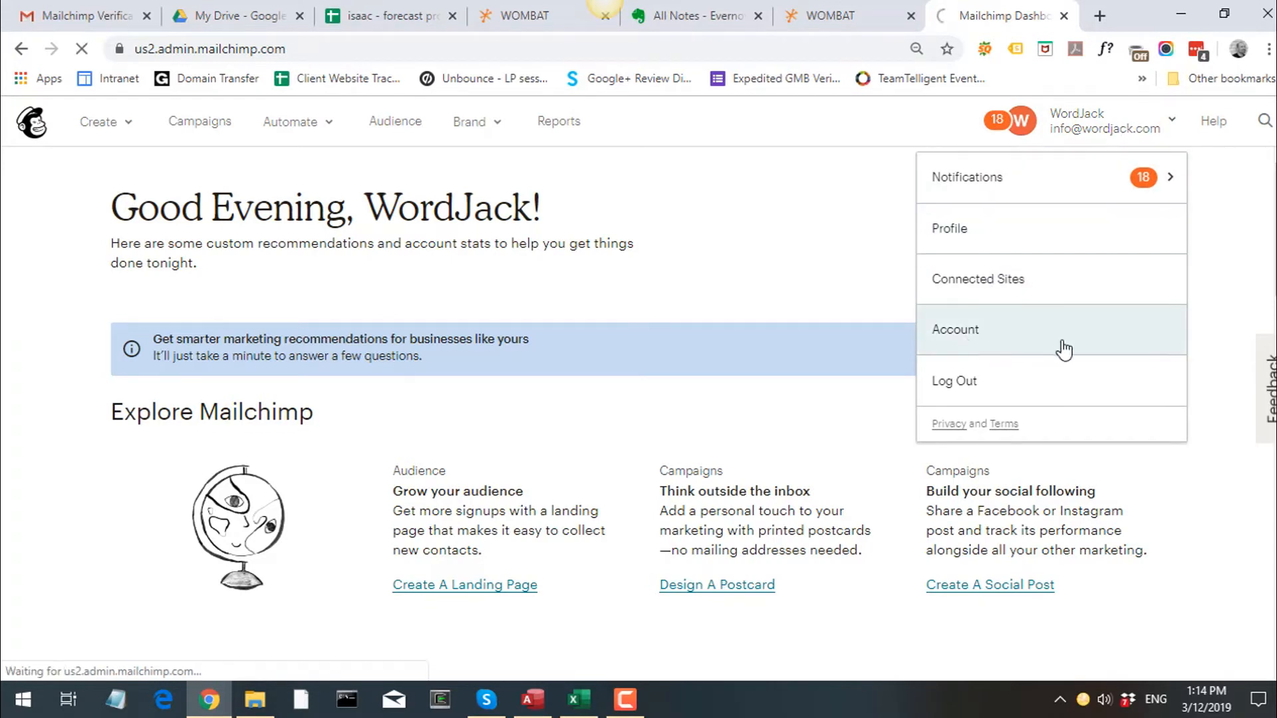
click(955, 328)
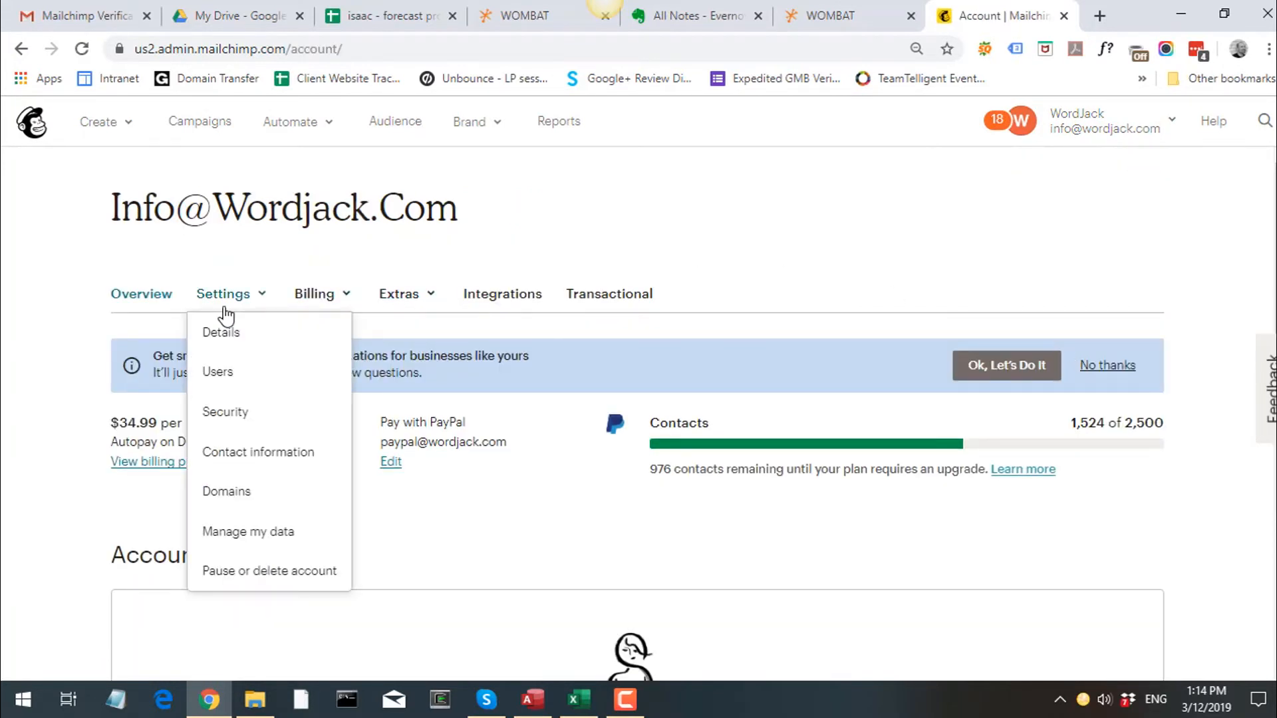
click(217, 371)
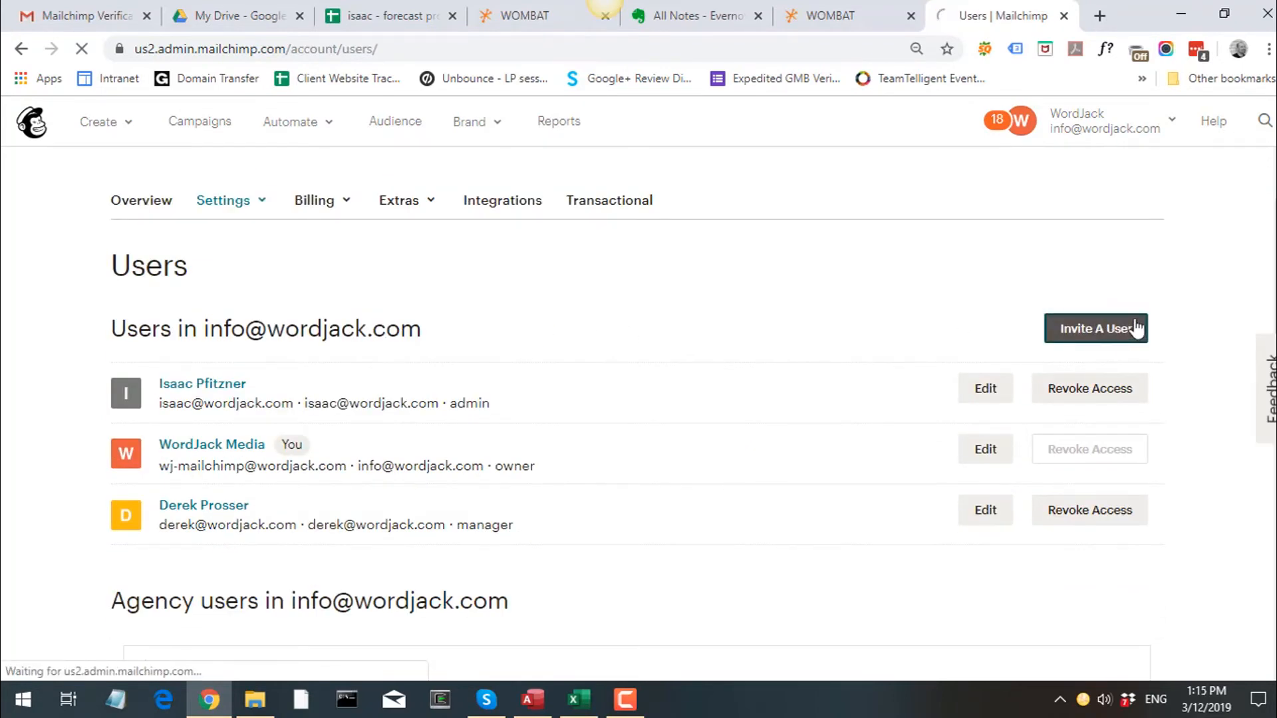
click(1095, 329)
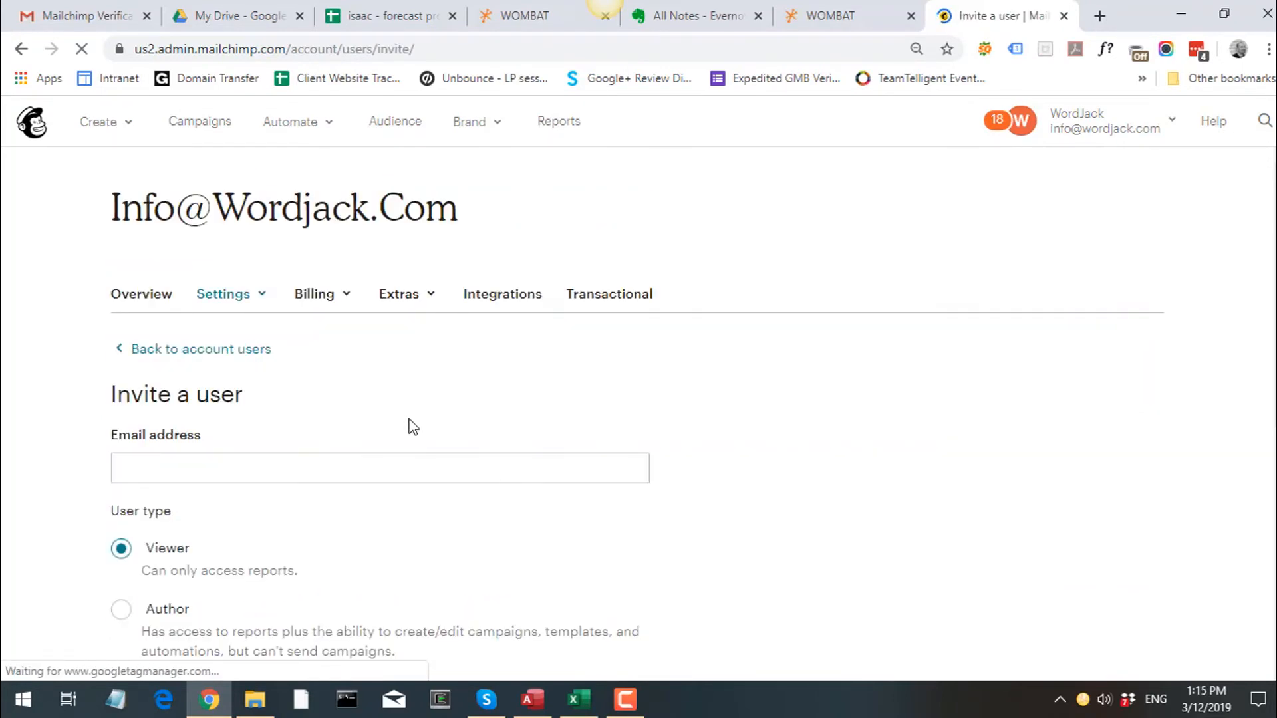
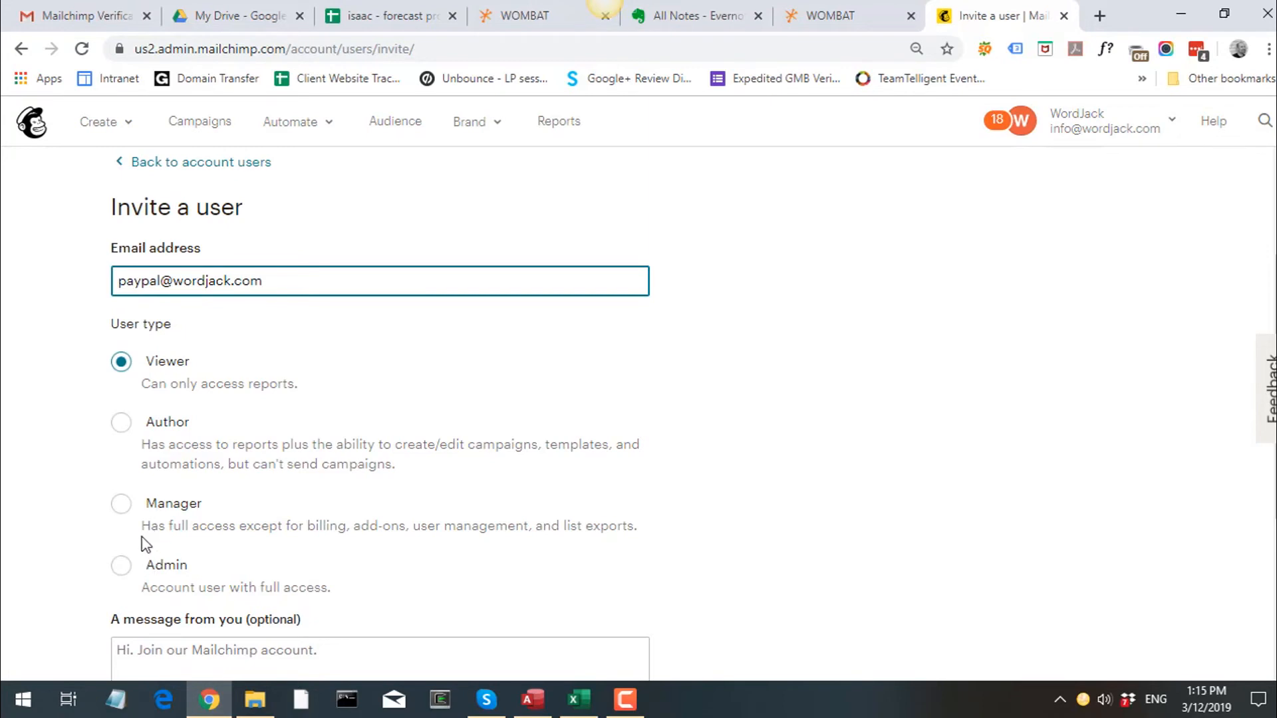
click(121, 502)
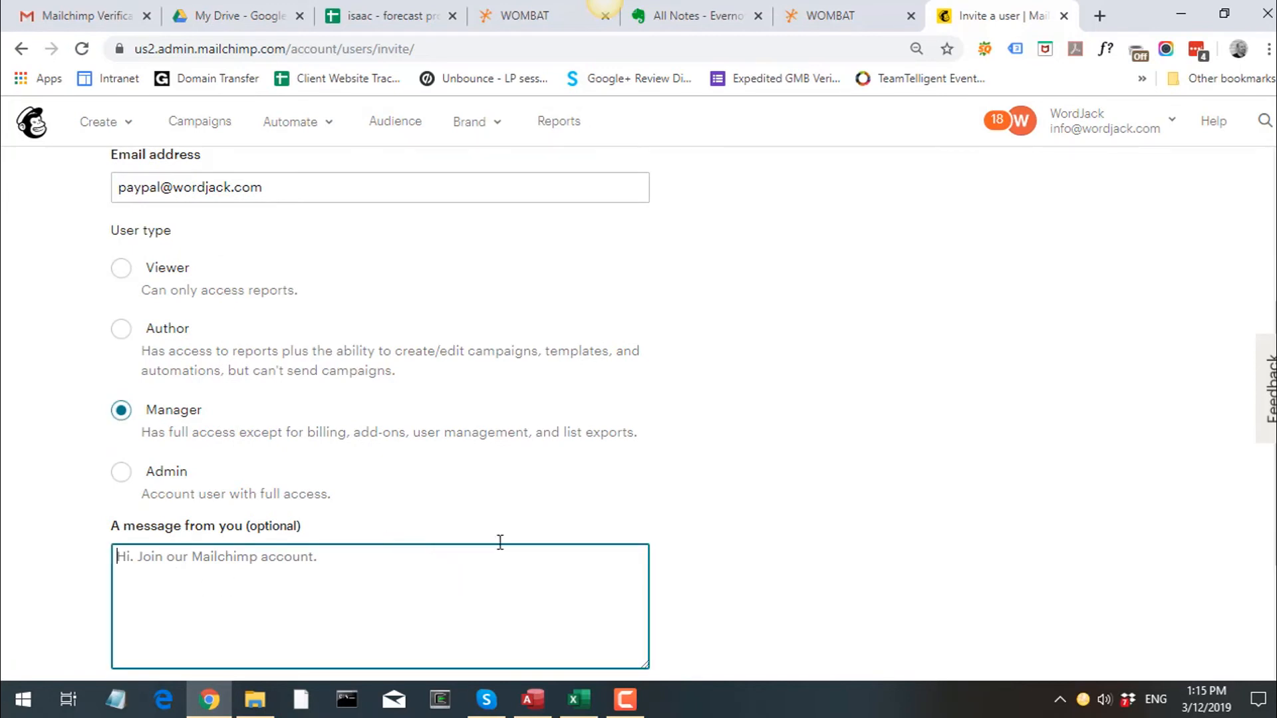
scroll(down, 3)
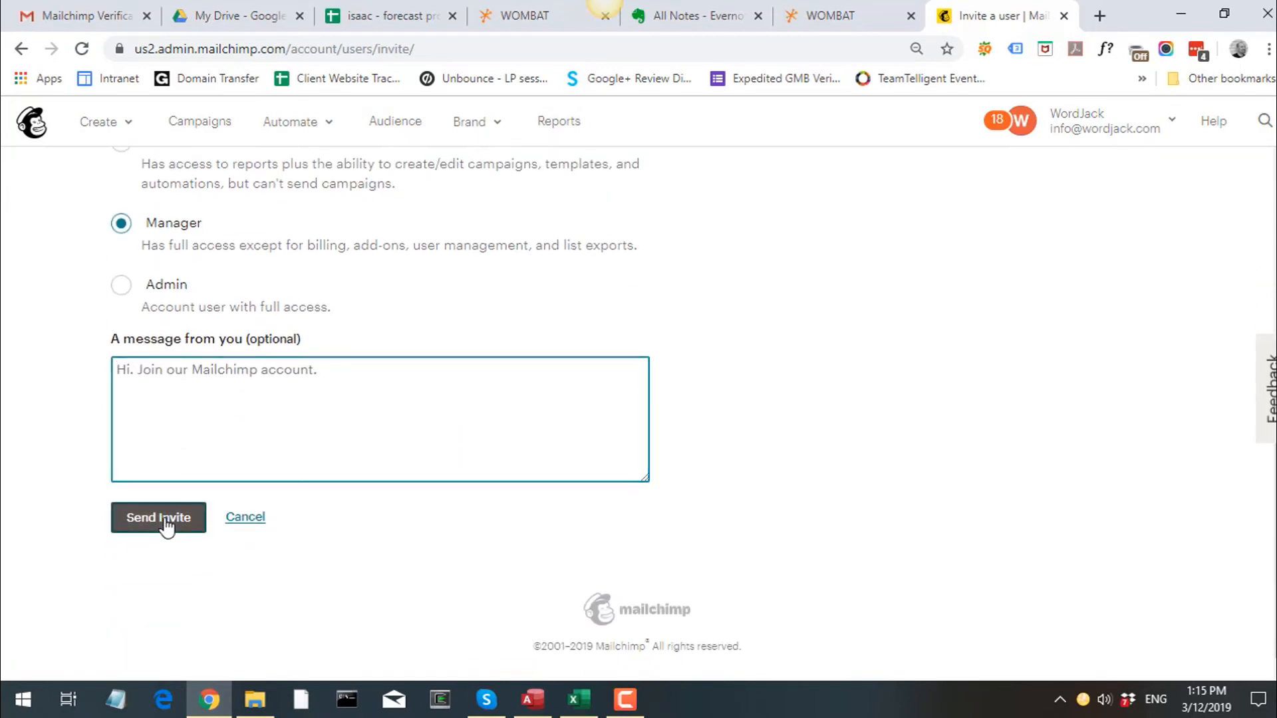
click(158, 518)
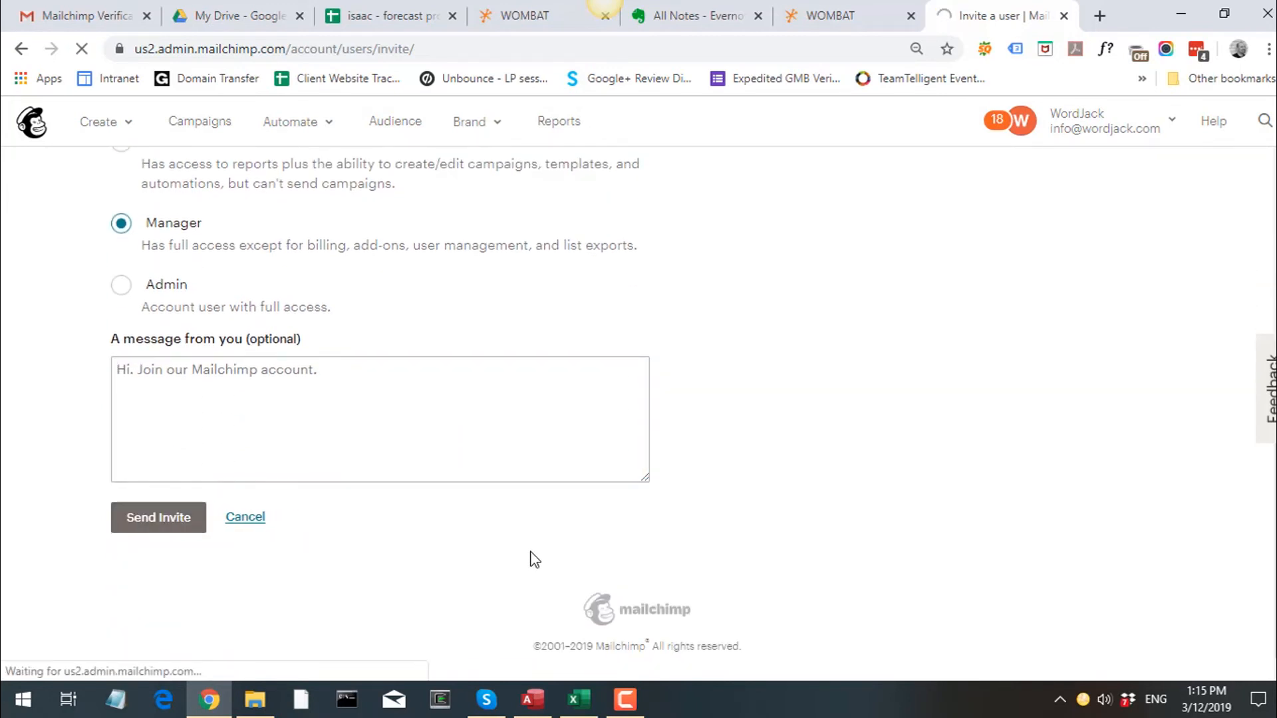
click(158, 518)
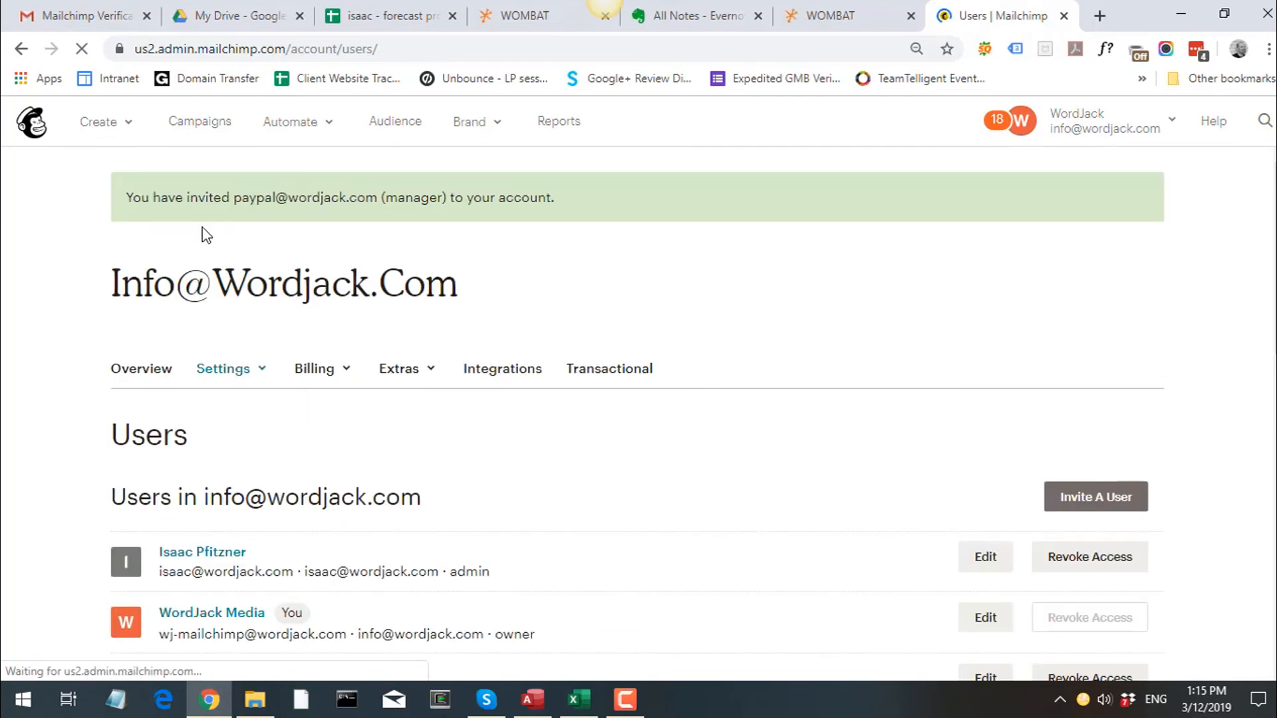